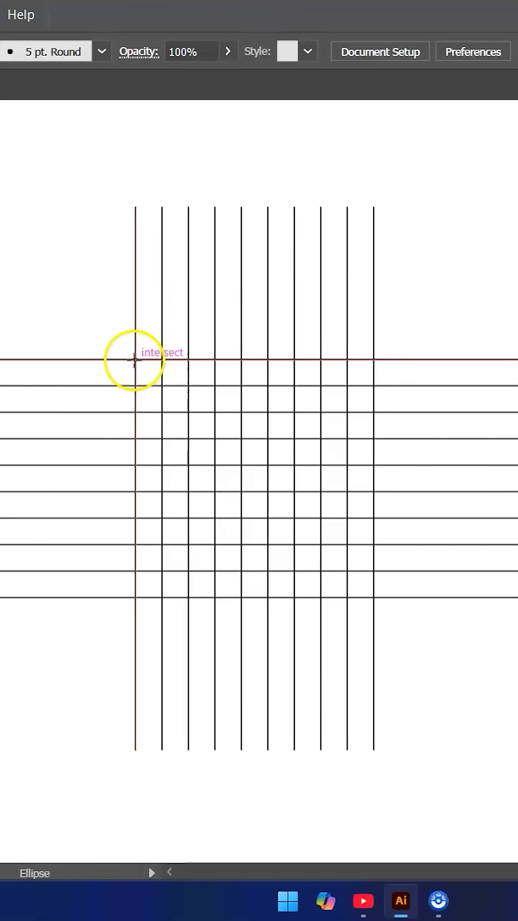
- Draw five concentric circles centred on the rightmost-vertical and bottom-horizontal grid intersection
left_click_drag(134, 363, 363, 587)
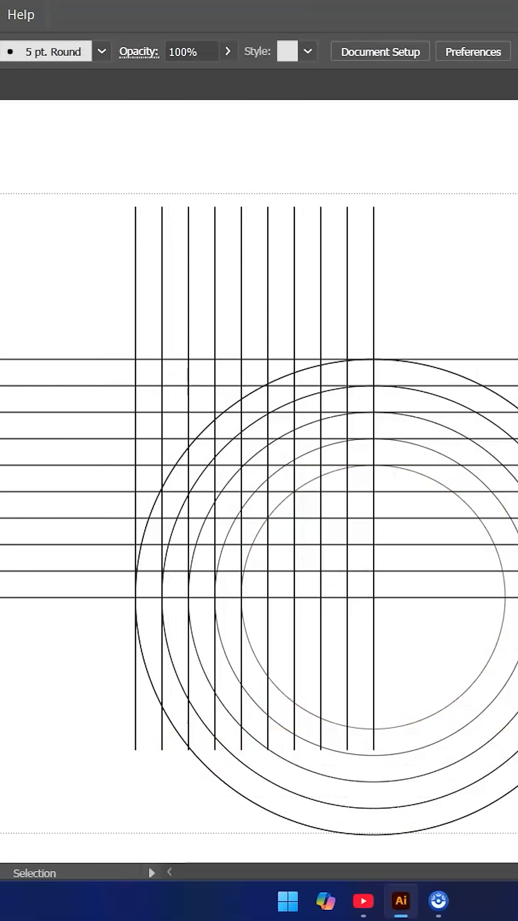
- Select everything so the circles can be reflected into a mirrored second set of rings
key("ctrl+a")
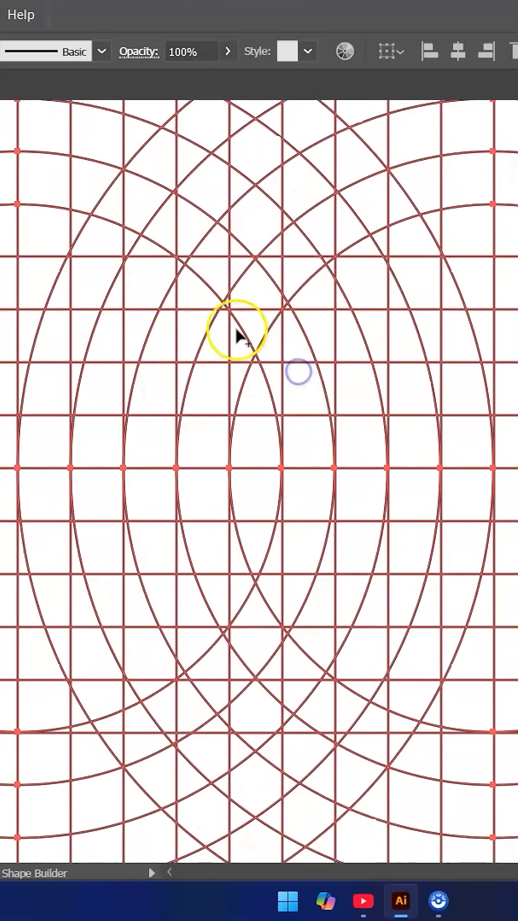
- Merge grid cells into the T's top bar and the left A's upper block
left_click_drag(241, 335, 421, 293)
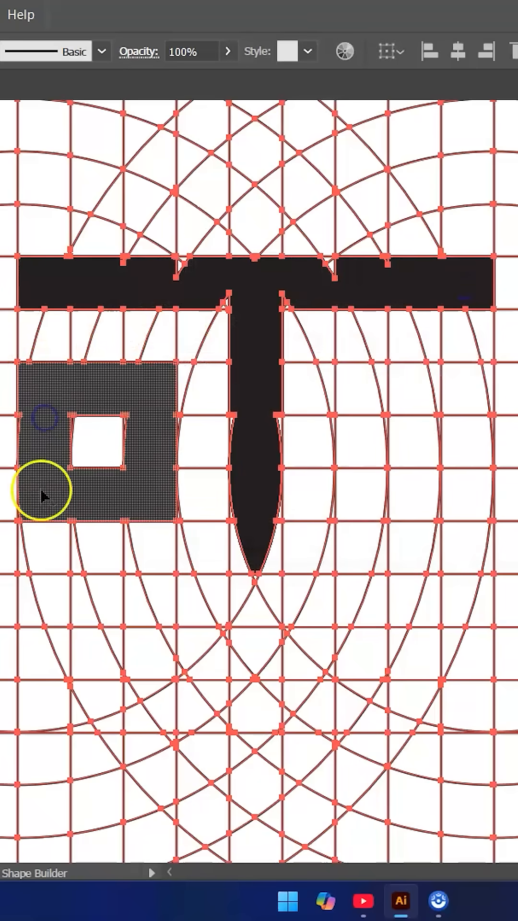
left_click_drag(42, 493, 176, 790)
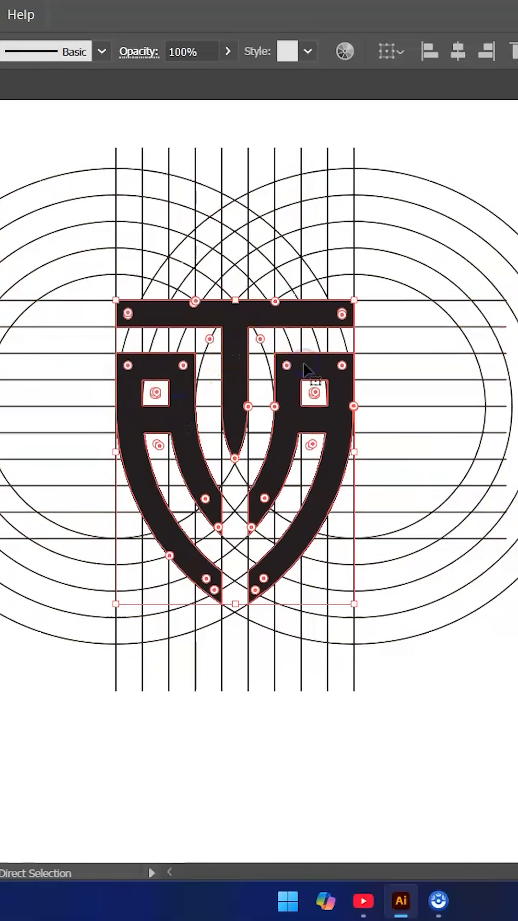
- Bring up the context menu on the grouped ATA shield pieces
right_click(308, 377)
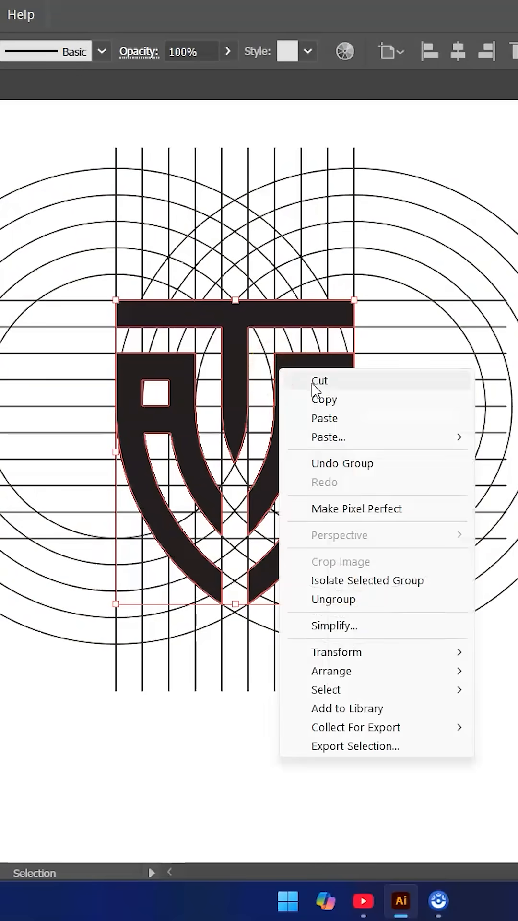